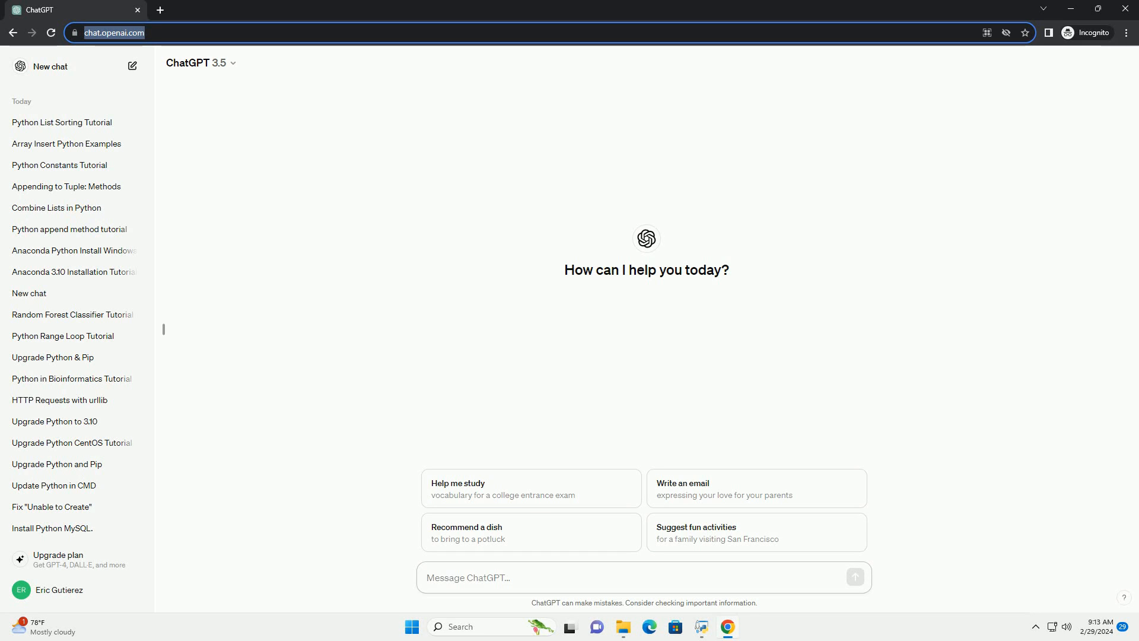
Step: Send the question asking why 'NoneType' object has no attribute 'split' occurs and how to fix it
click(643, 577)
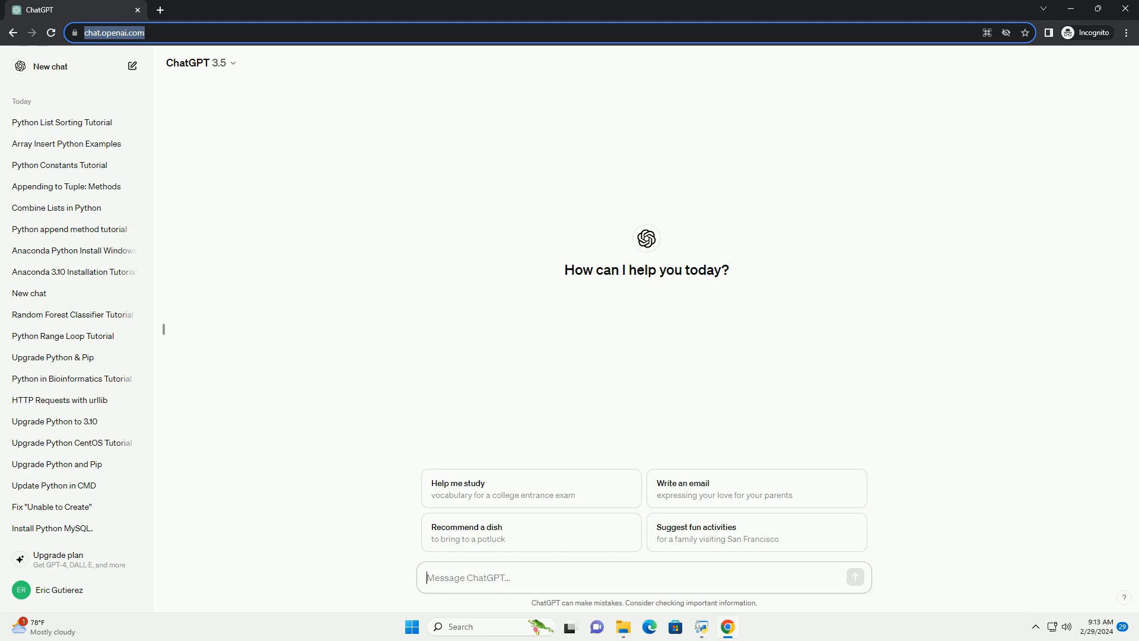
key(Return)
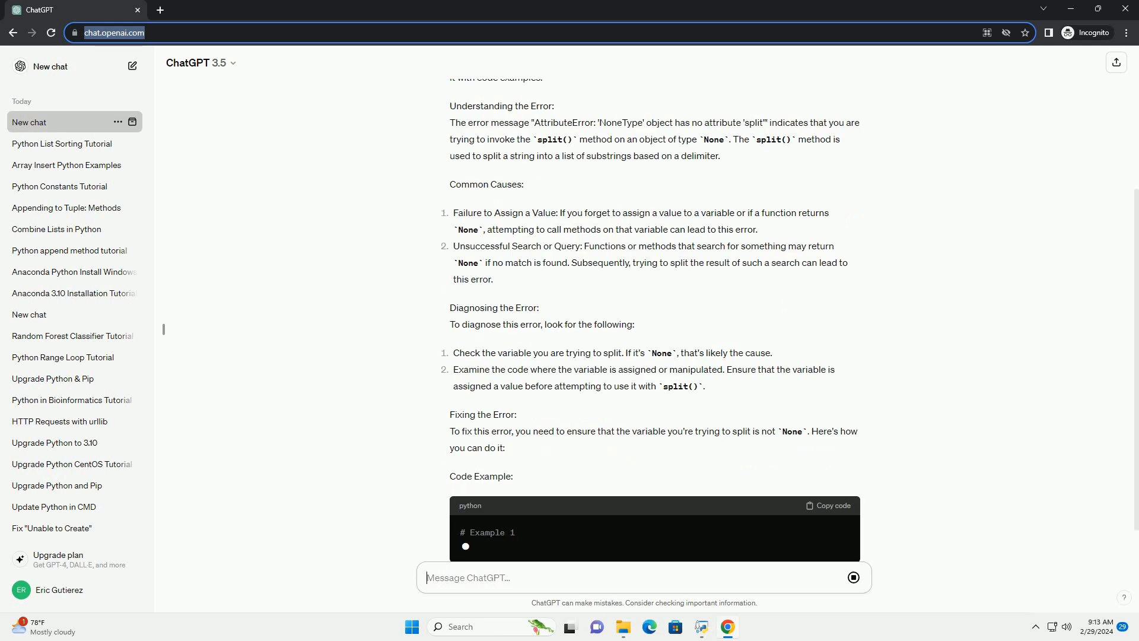
Step: Scroll through both None-check code examples down to the Conclusion paragraph
scroll(down, 3)
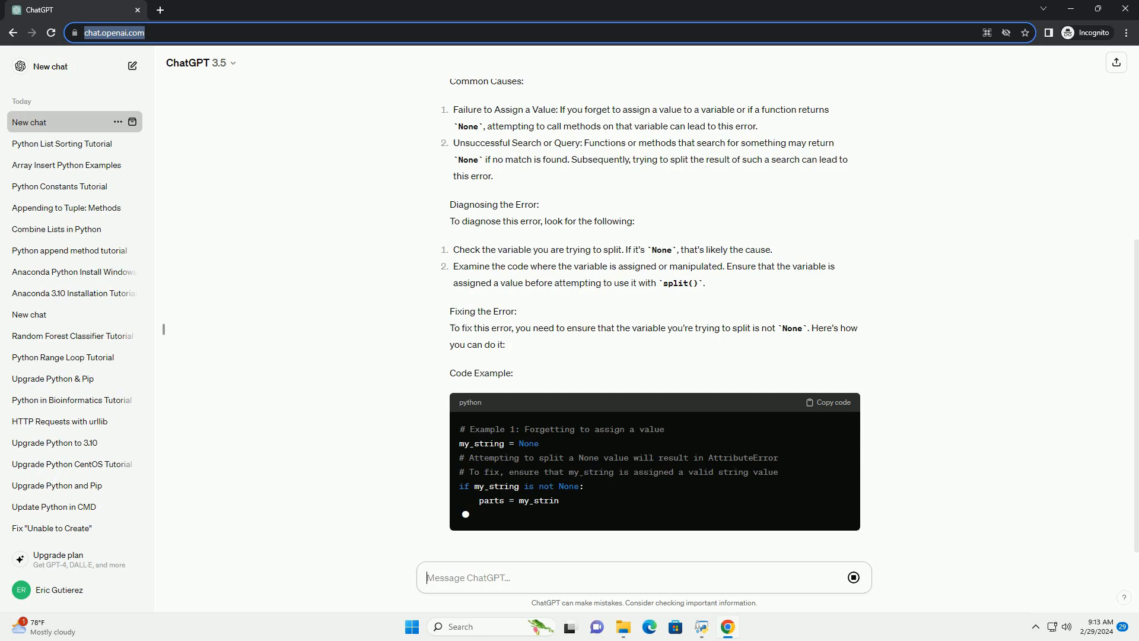
scroll(down, 3)
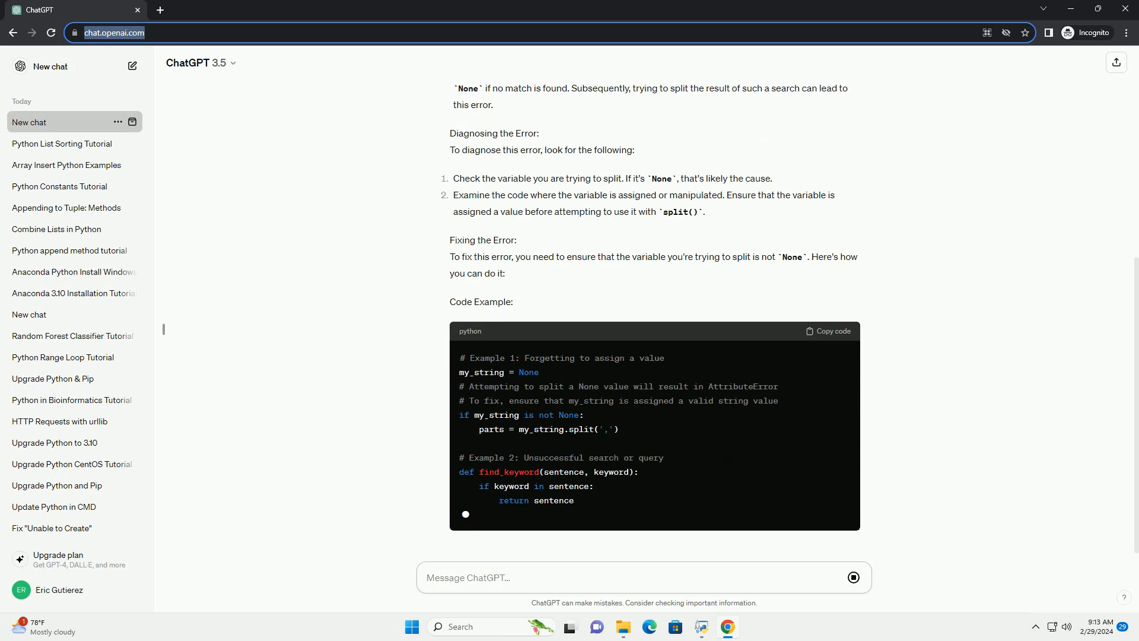
scroll(down, 3)
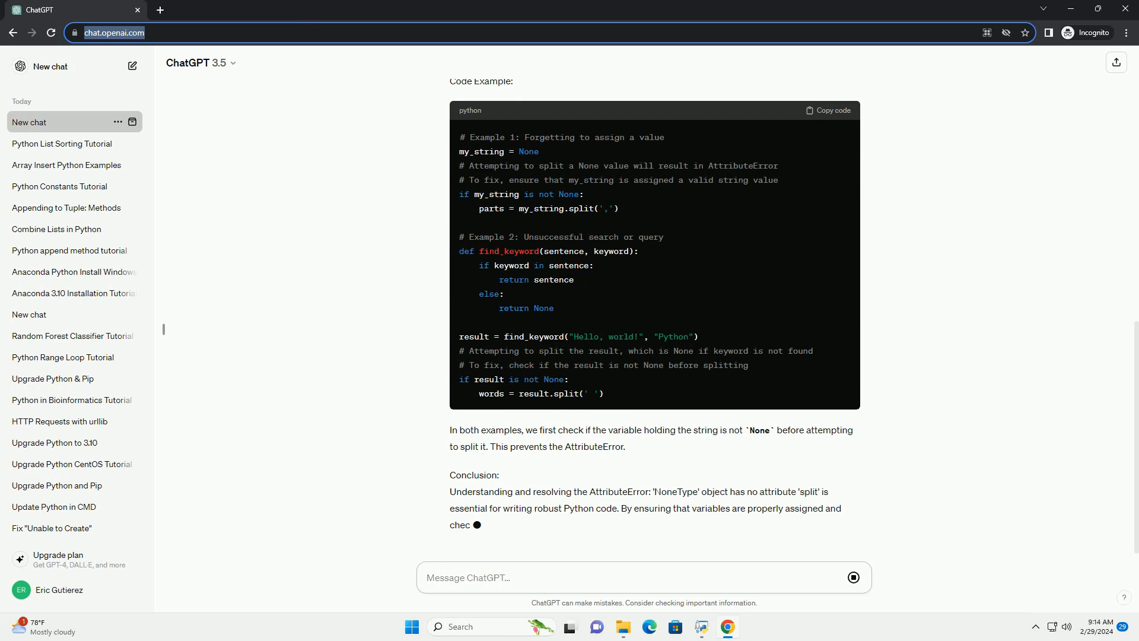
scroll(down, 3)
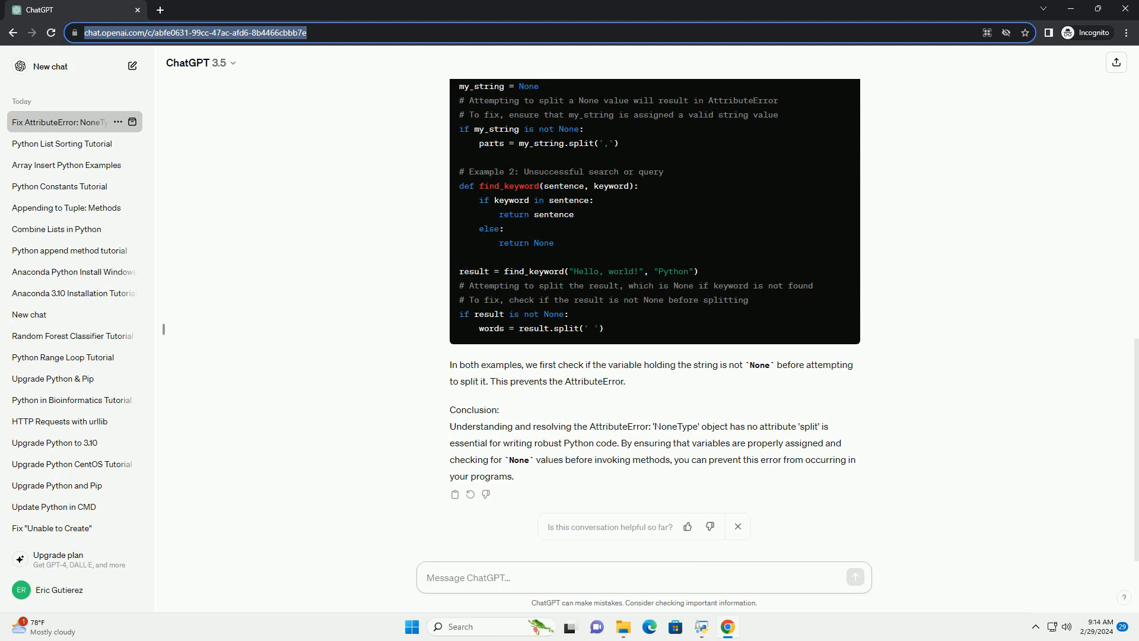
click(644, 576)
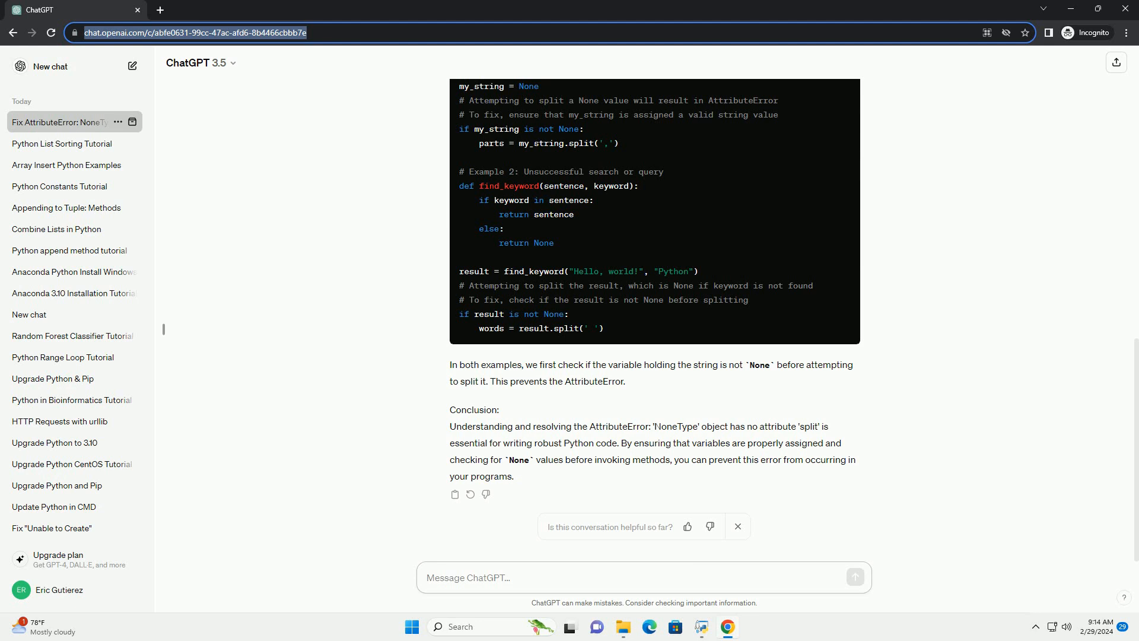
click(640, 577)
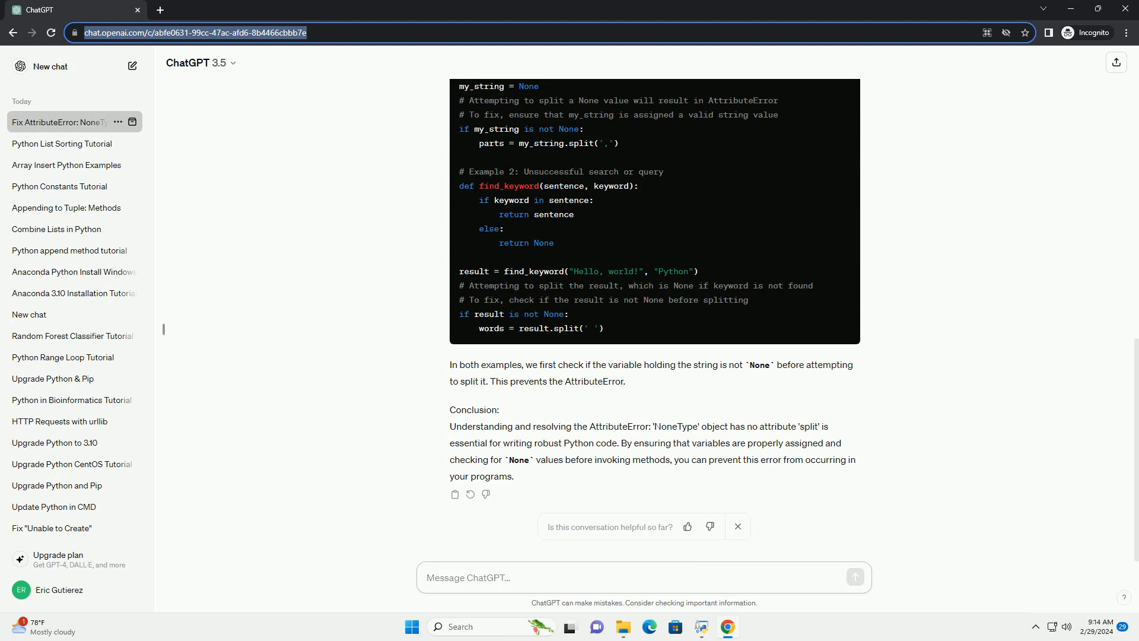
click(640, 577)
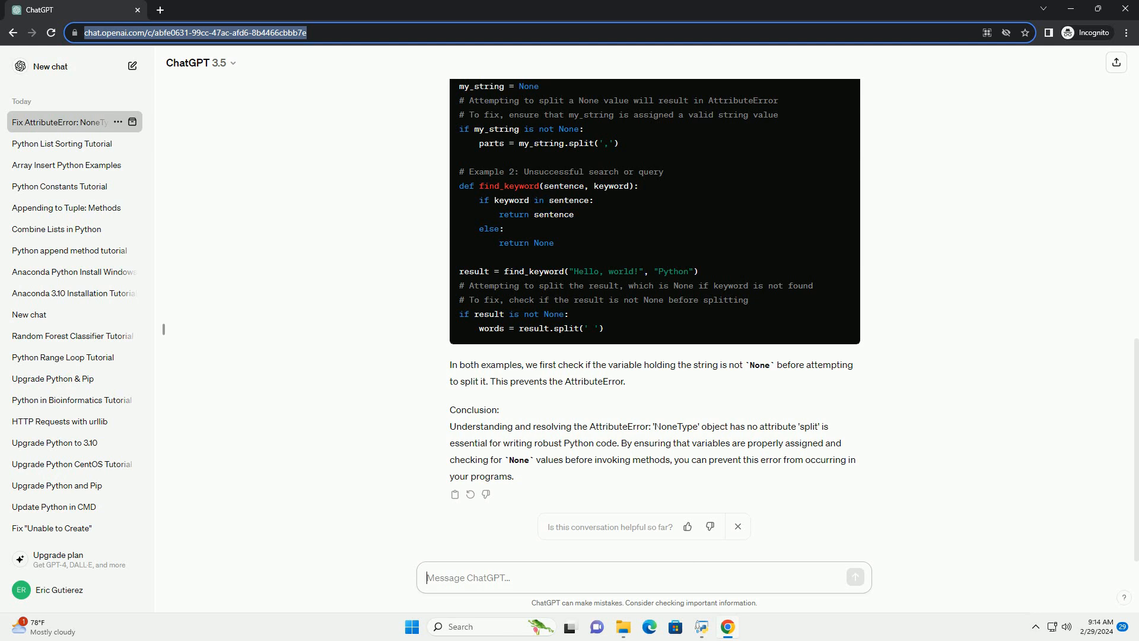